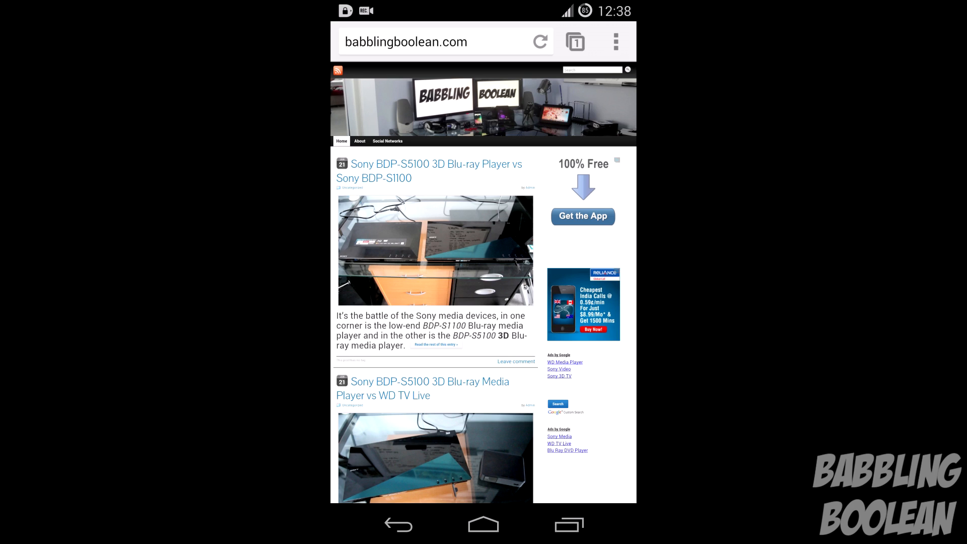
# Step: Show the stock keyboard on the babblingboolean.com address bar, then pull down Quick Settings
pyautogui.click(406, 42)
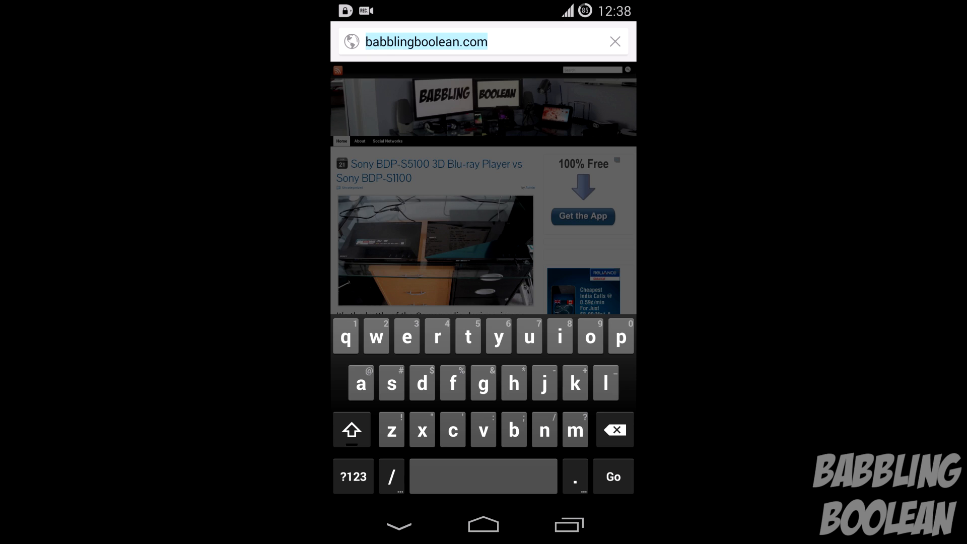
pyautogui.click(612, 477)
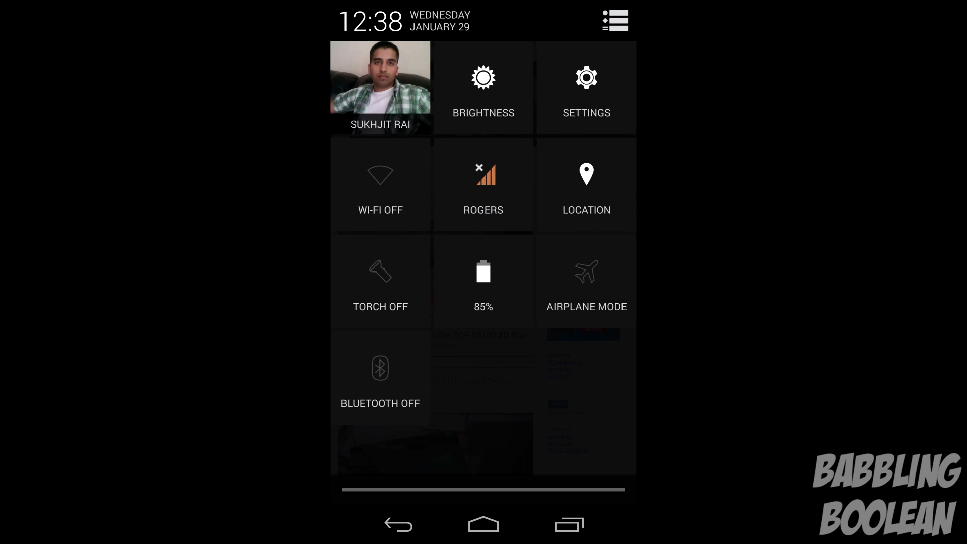
# Step: Go from Quick Settings into device Settings and reach Language & input in the Personal section
pyautogui.click(586, 89)
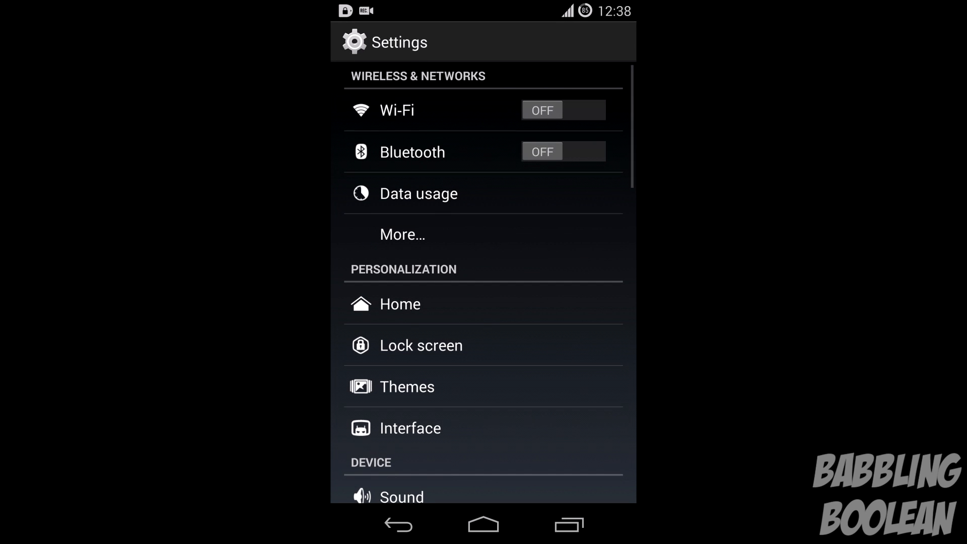
pyautogui.scroll(-3)
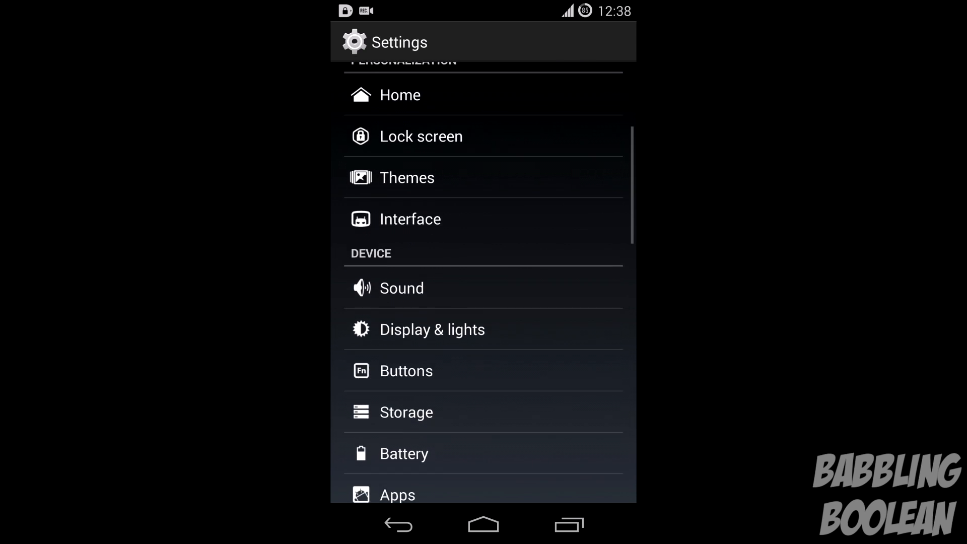
pyautogui.scroll(-3)
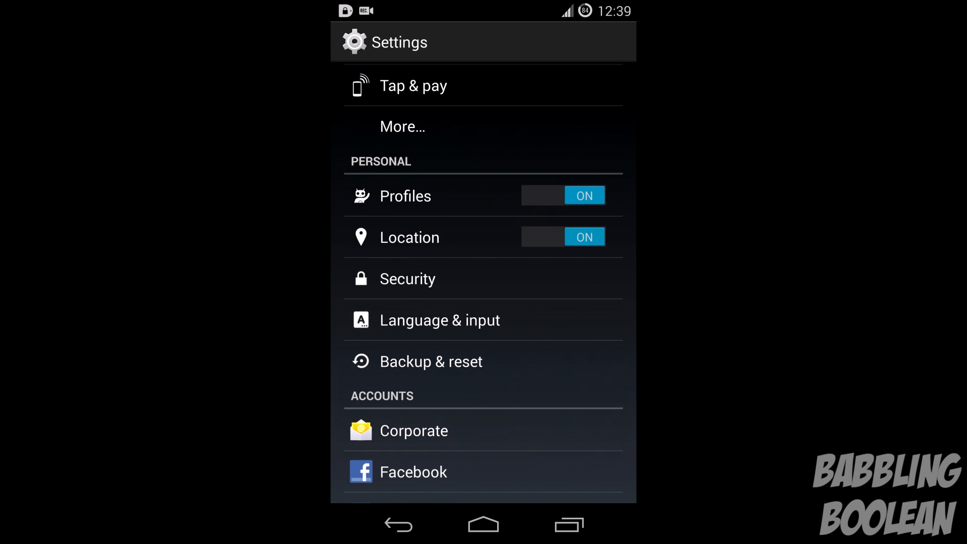
pyautogui.scroll(3)
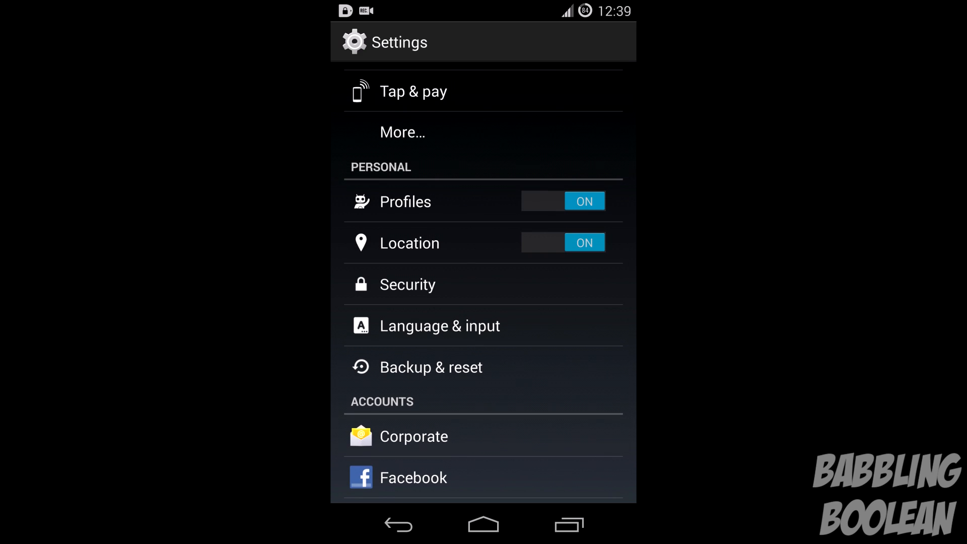
pyautogui.click(441, 325)
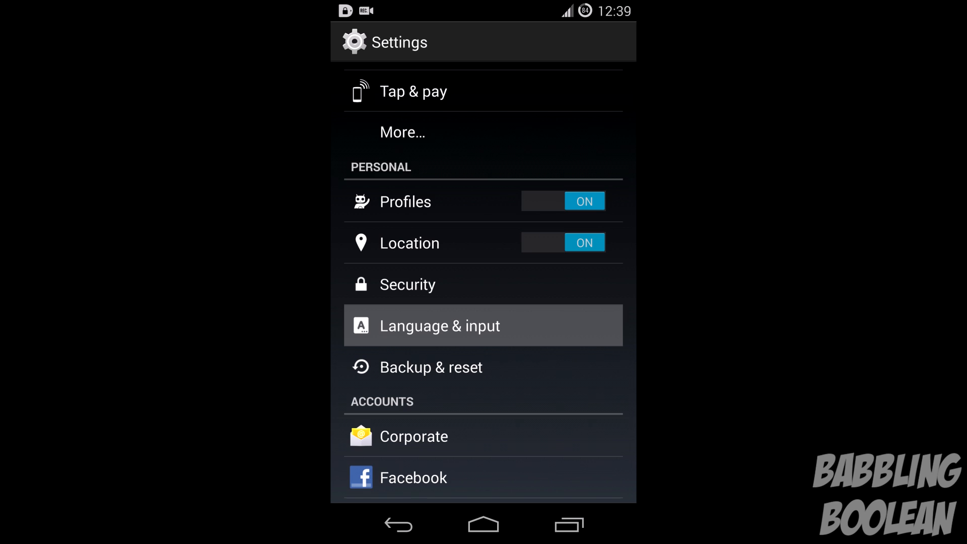
# Step: Tick Swype + Dragon in Language & input, accept its Attention warning, and return to the browser
pyautogui.click(439, 325)
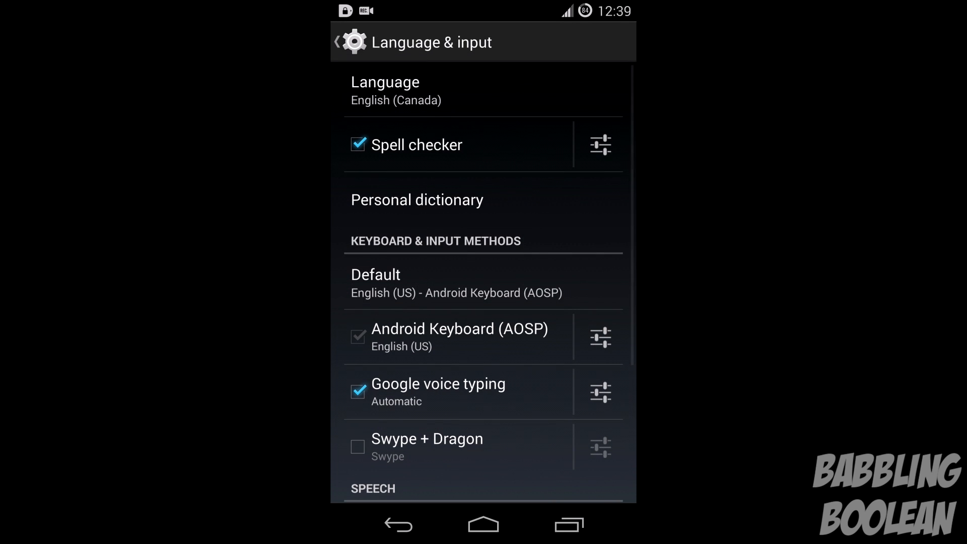
pyautogui.scroll(-3)
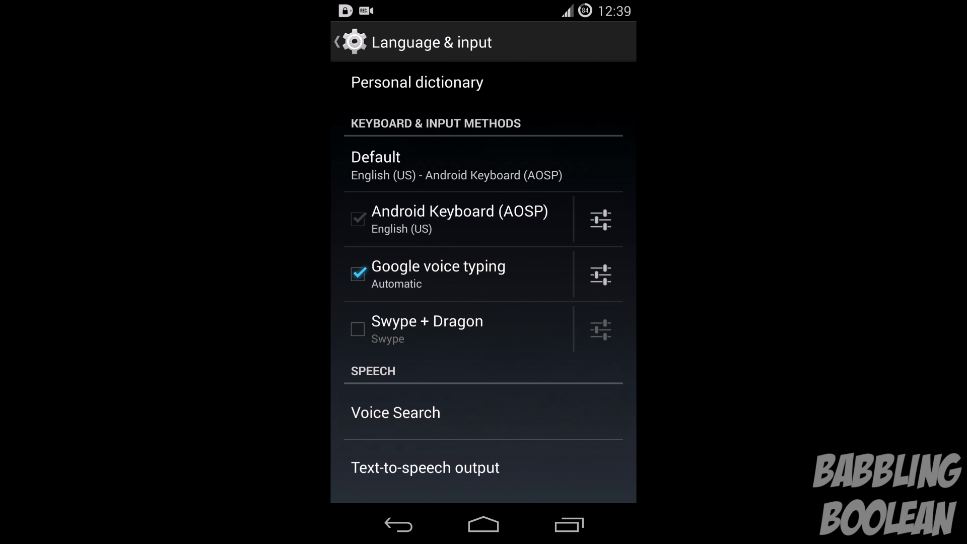
pyautogui.click(358, 328)
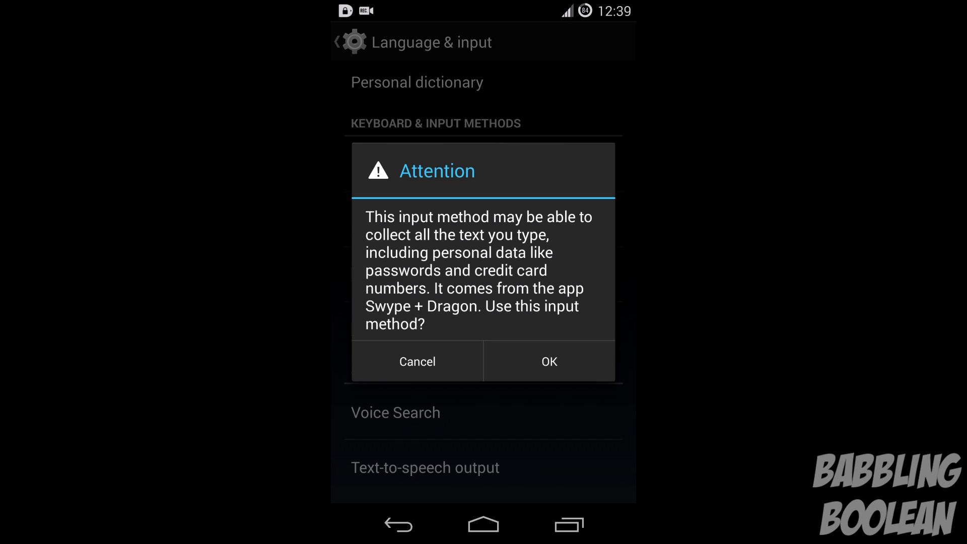
pyautogui.click(548, 361)
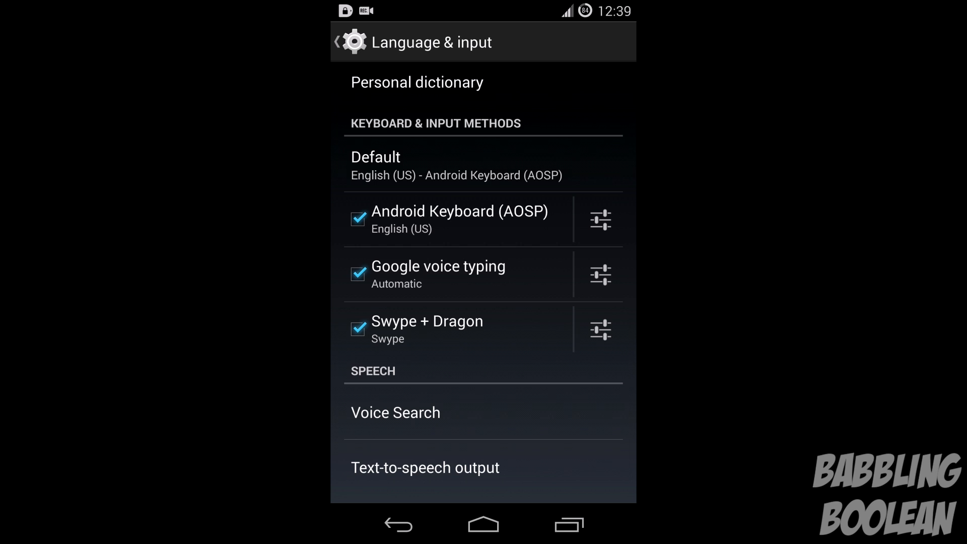
pyautogui.scroll(-3)
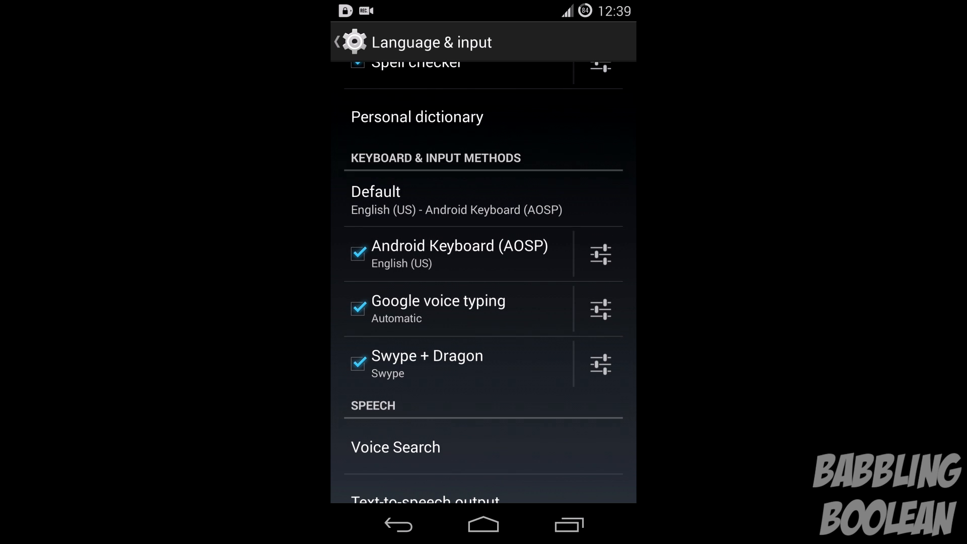
pyautogui.click(568, 525)
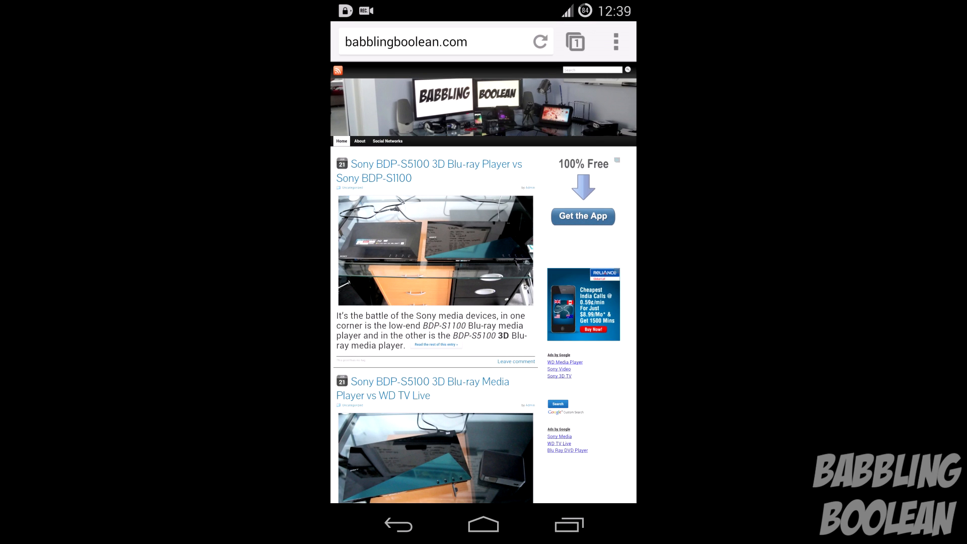
# Step: Edit the web address and pull down the notification shade showing Choose input method
pyautogui.click(432, 41)
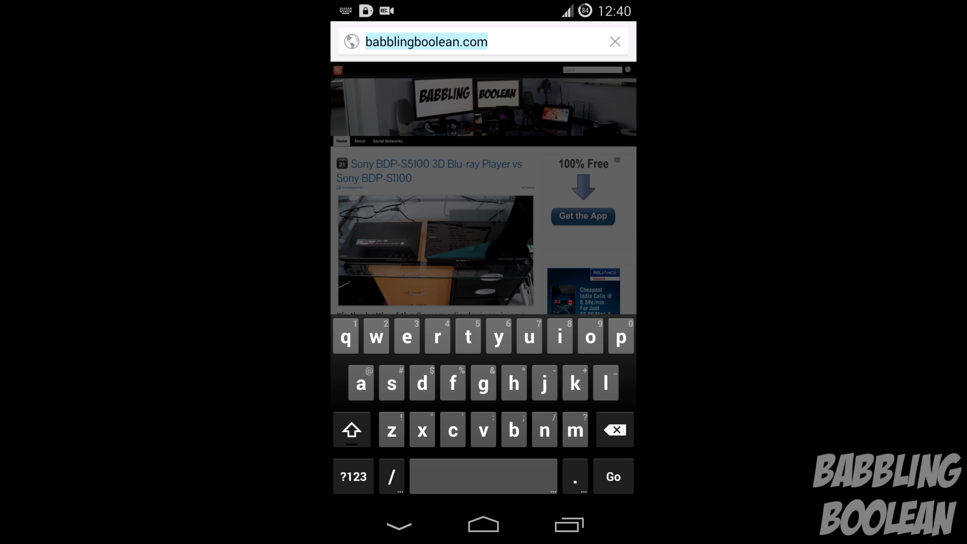
pyautogui.click(611, 476)
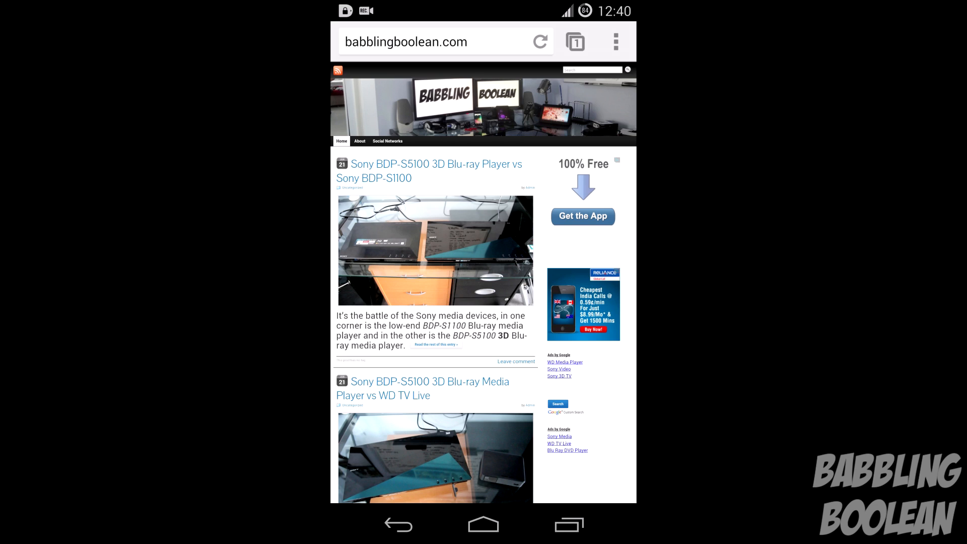
pyautogui.click(432, 41)
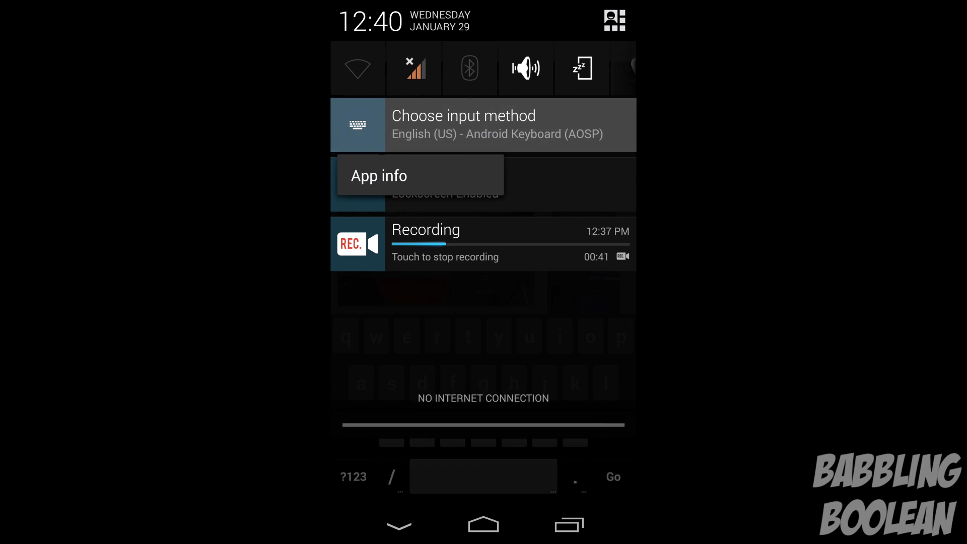
# Step: Select Swype + Dragon as the input method and edit babblingboolean.com with the Swype keyboard
pyautogui.click(483, 125)
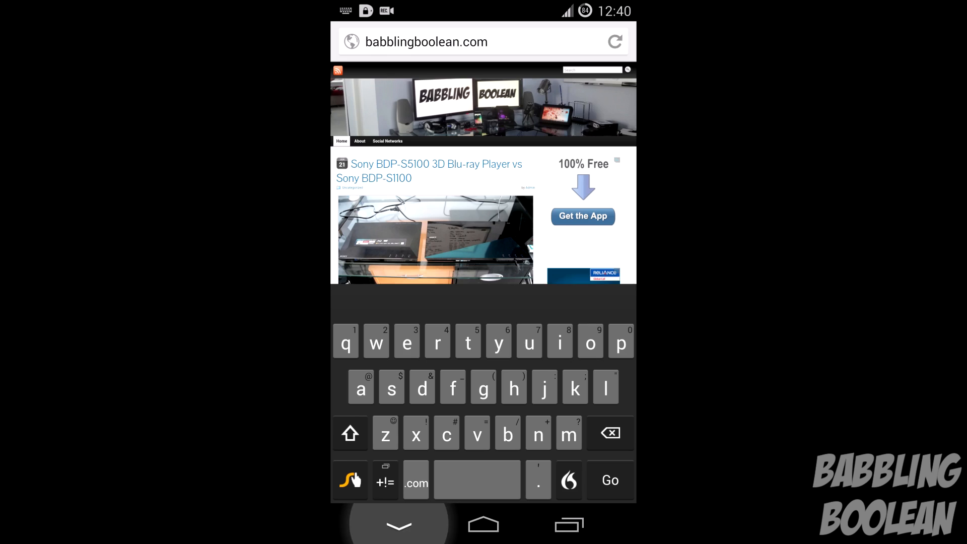
pyautogui.click(399, 525)
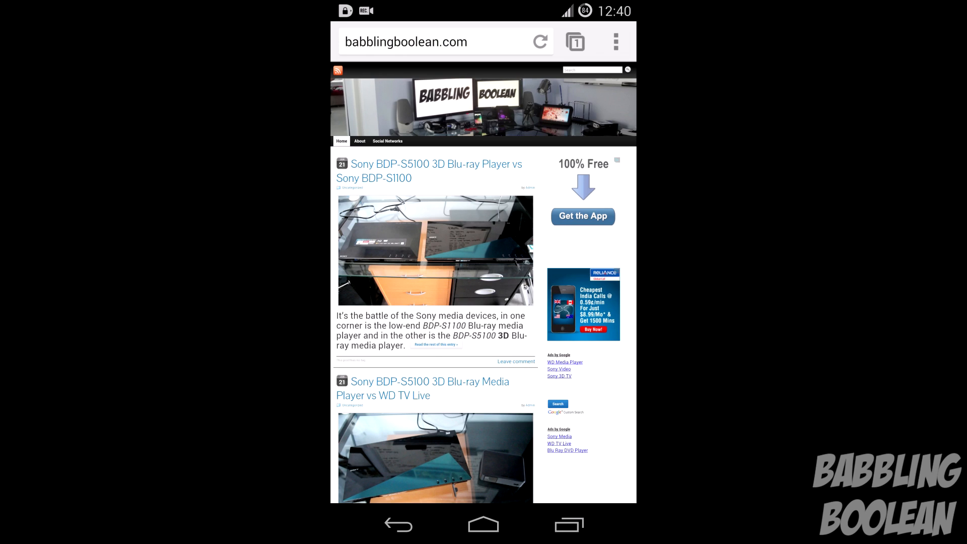
pyautogui.click(432, 41)
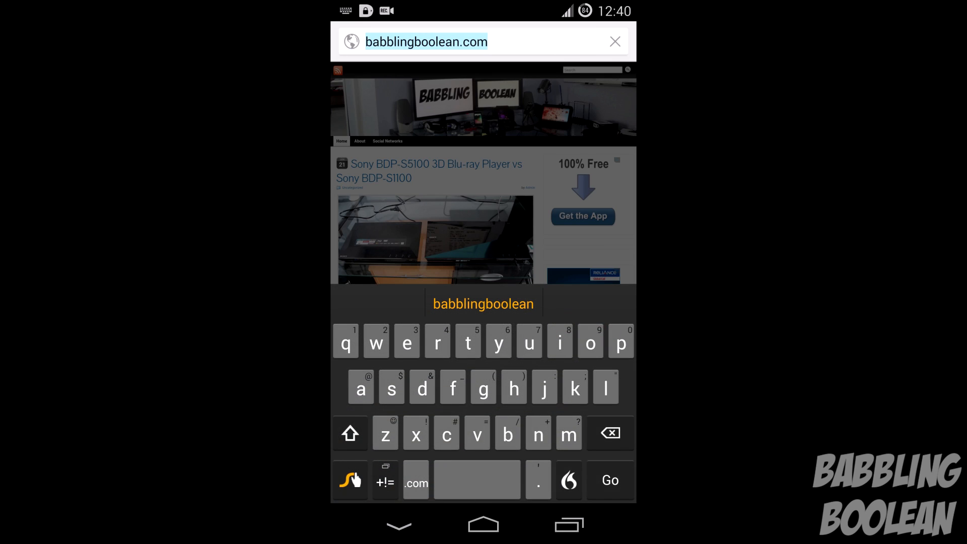